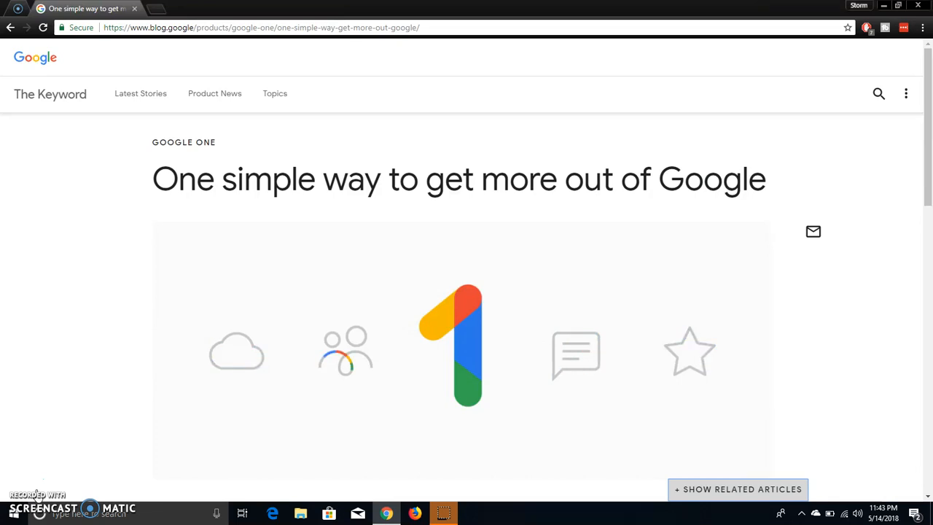
Scroll past the Google One header image to the opening paragraphs about storage.
scroll(down, 3)
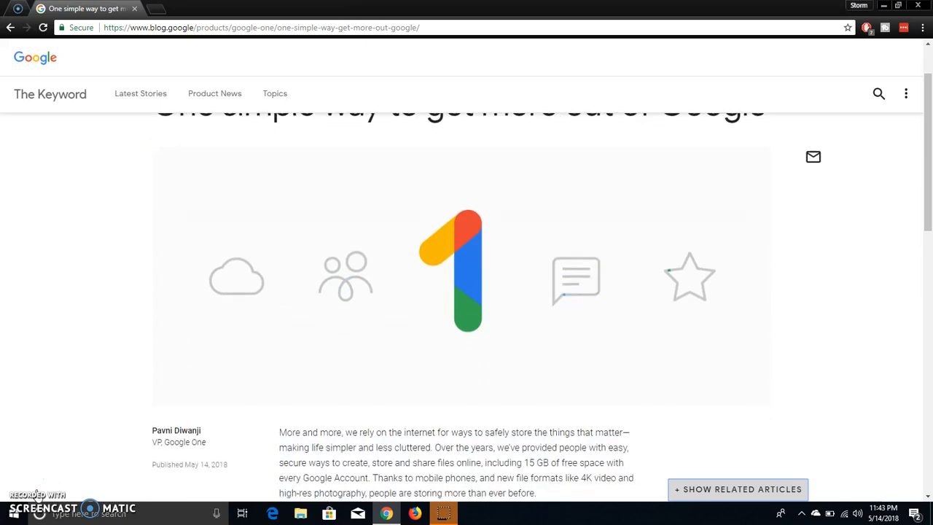
scroll(down, 3)
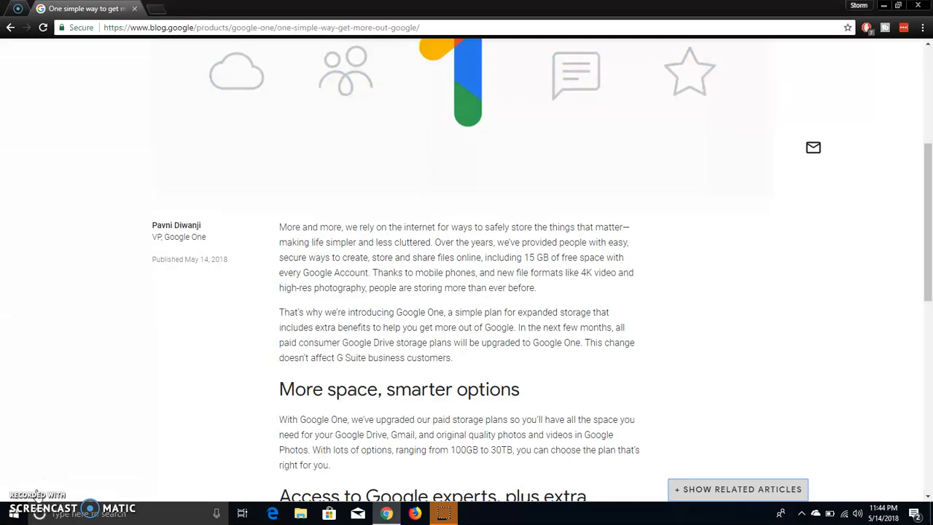
Scroll to the 'More space, smarter options' section and read it.
scroll(down, 3)
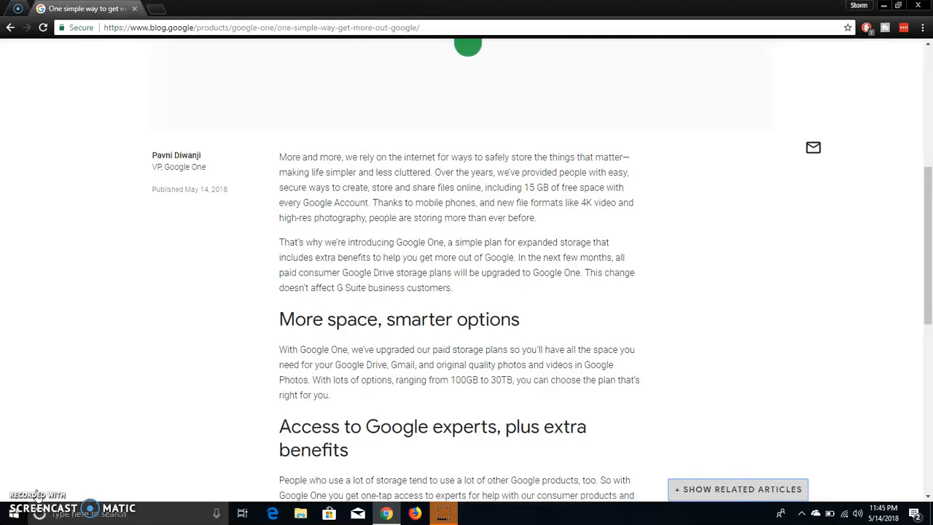
Scroll through 'Access to Google experts' and 'Easy to share with your family'.
scroll(down, 3)
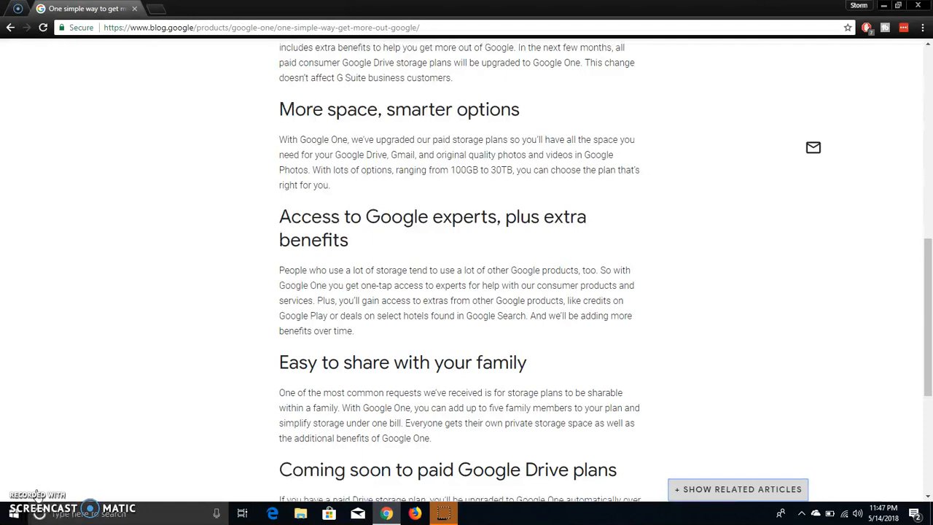
Scroll through 'Coming soon to paid Google Drive plans' to the post's end and its sign-up link.
scroll(down, 3)
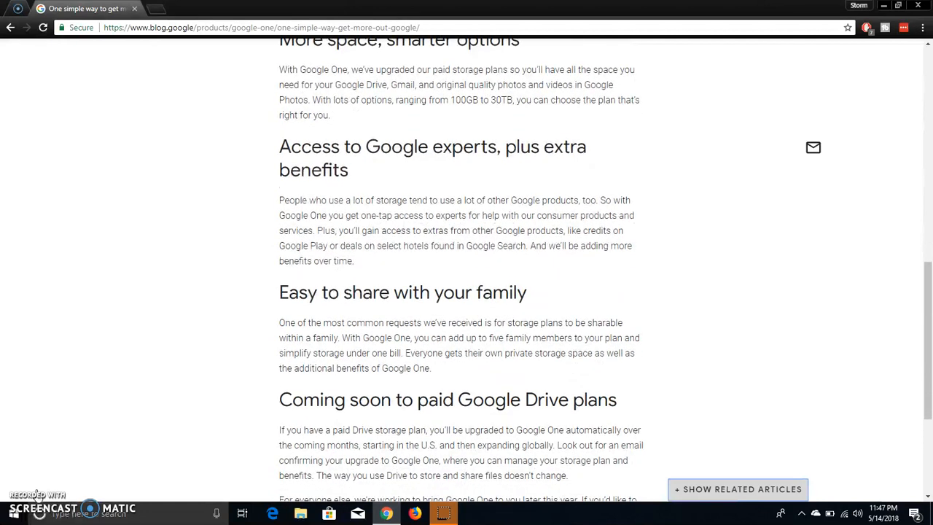
scroll(down, 3)
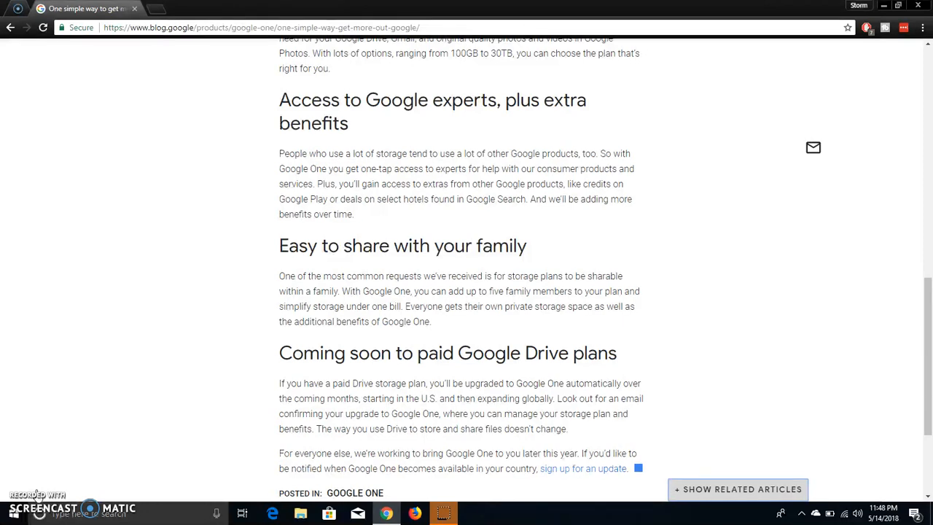
scroll(down, 3)
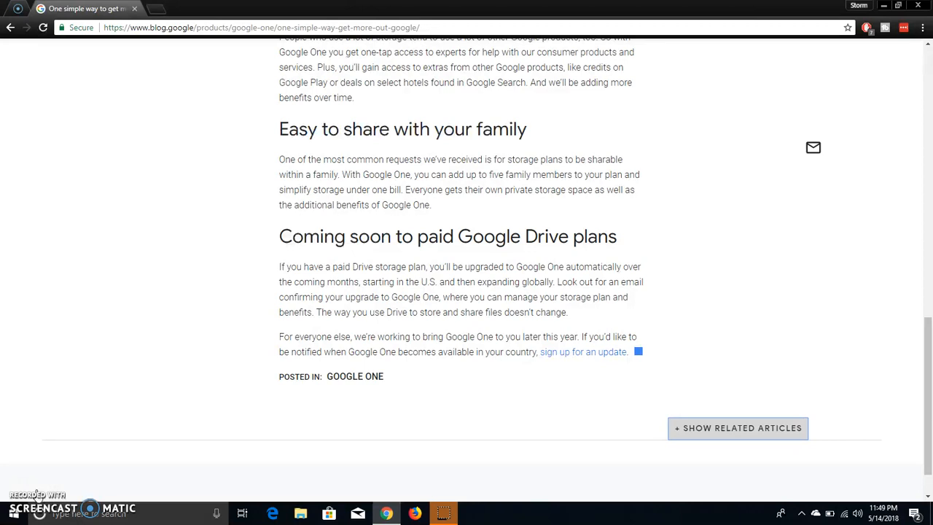
mouse_move(82, 131)
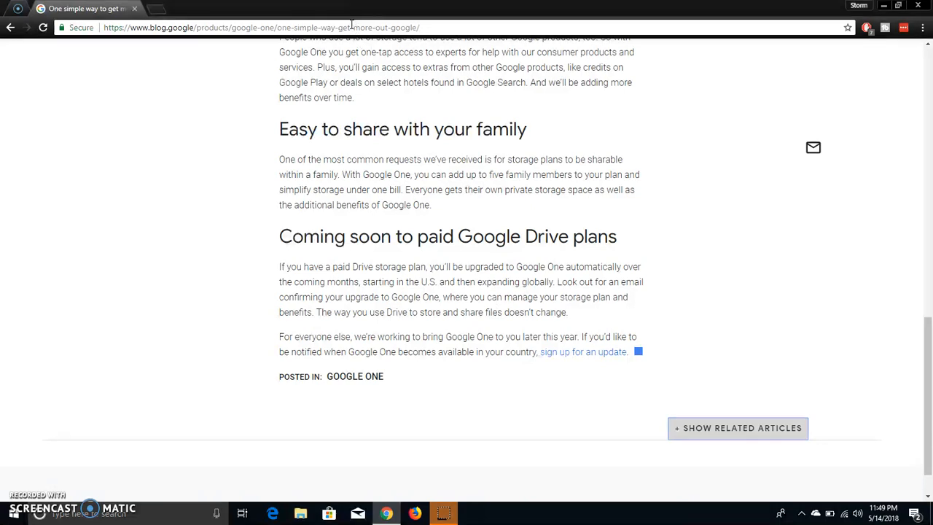
mouse_move(606, 357)
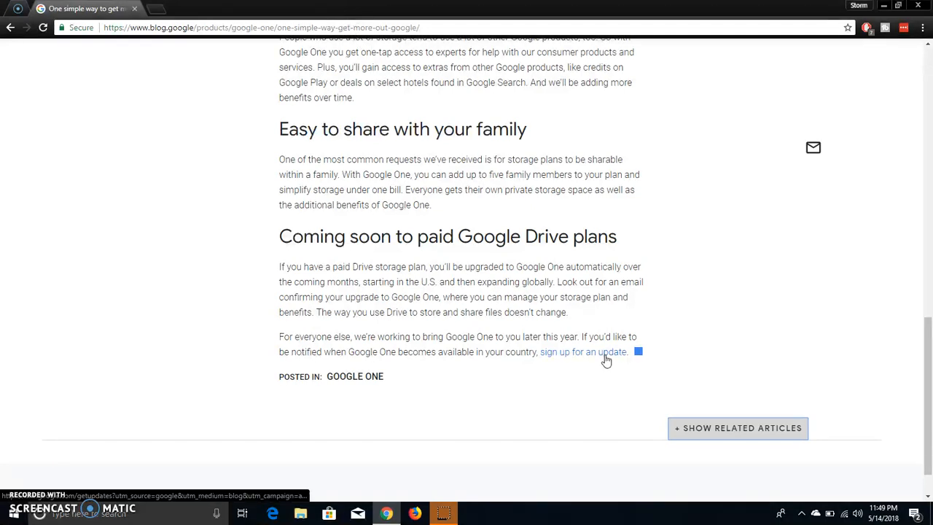
Follow the 'sign up for an update' link to the Google One getupdates page in a new tab.
click(584, 352)
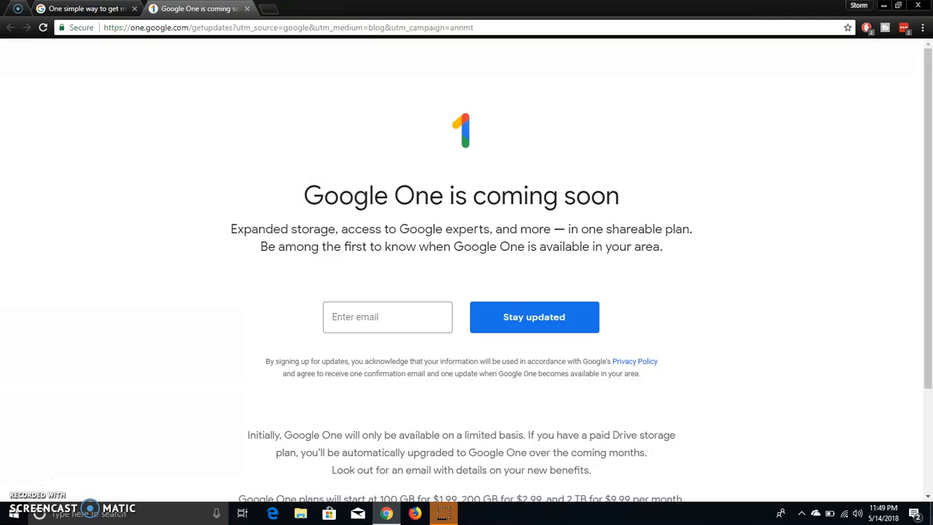
scroll(down, 3)
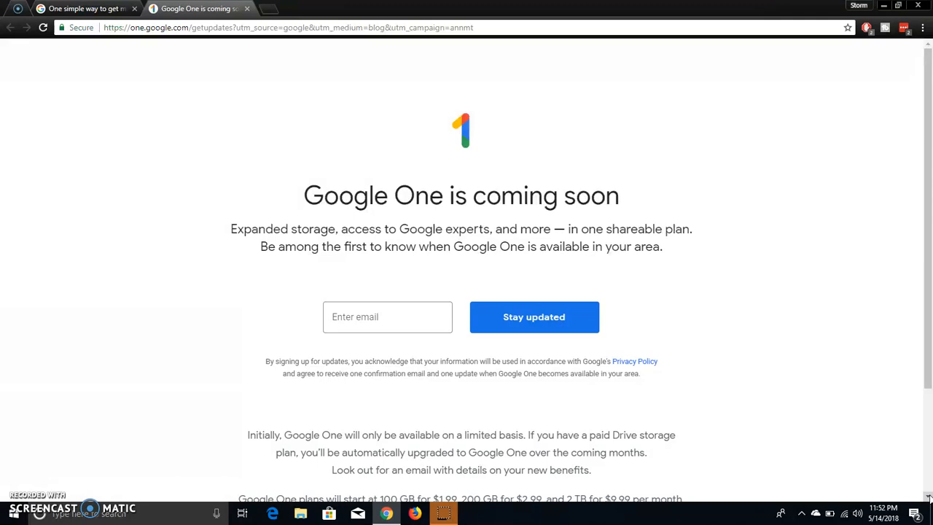
mouse_move(562, 63)
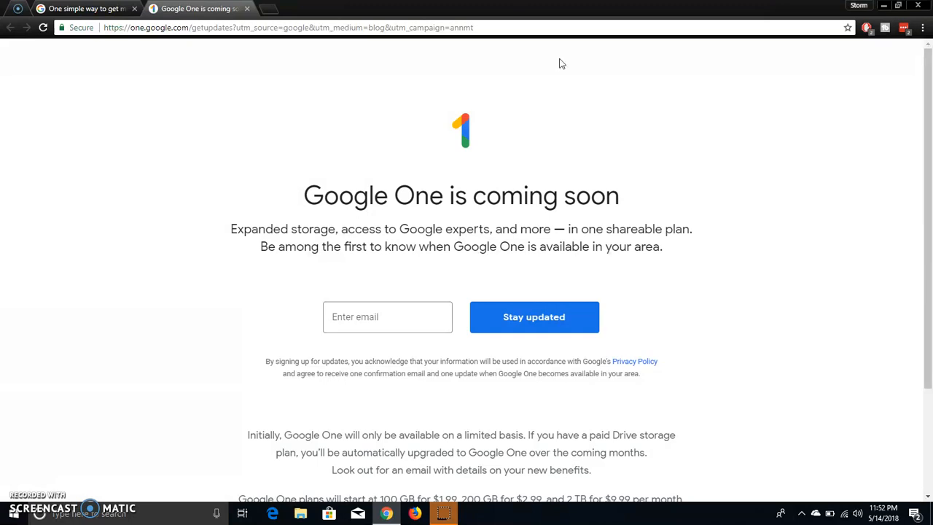
mouse_move(80, 8)
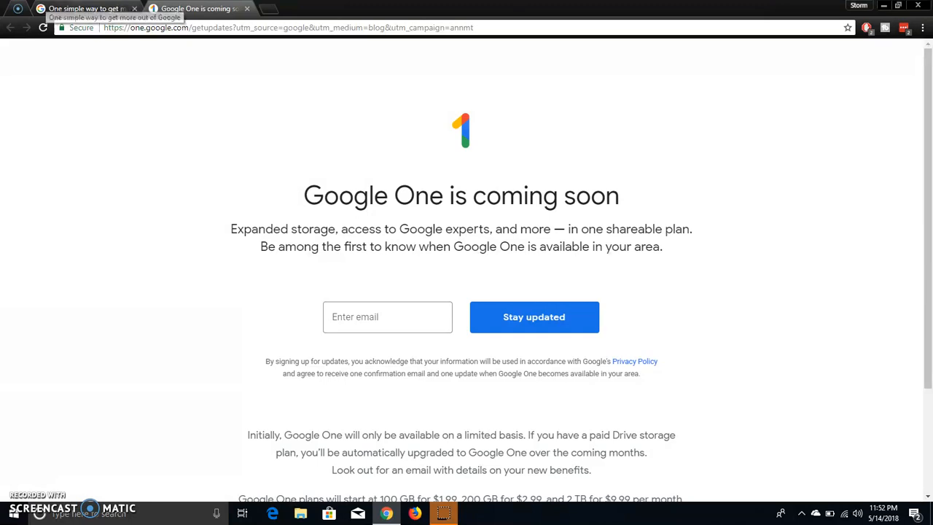